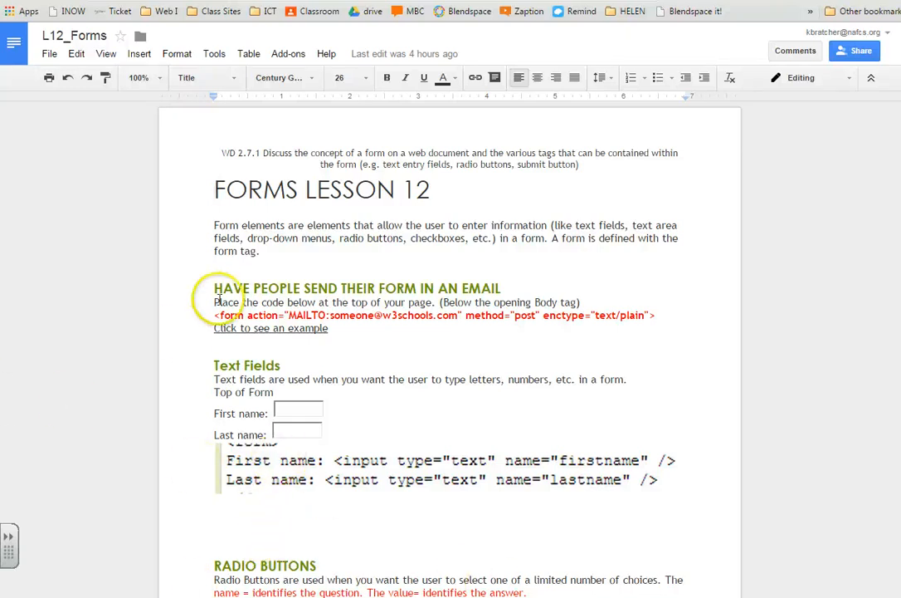
drag(214, 315, 664, 316)
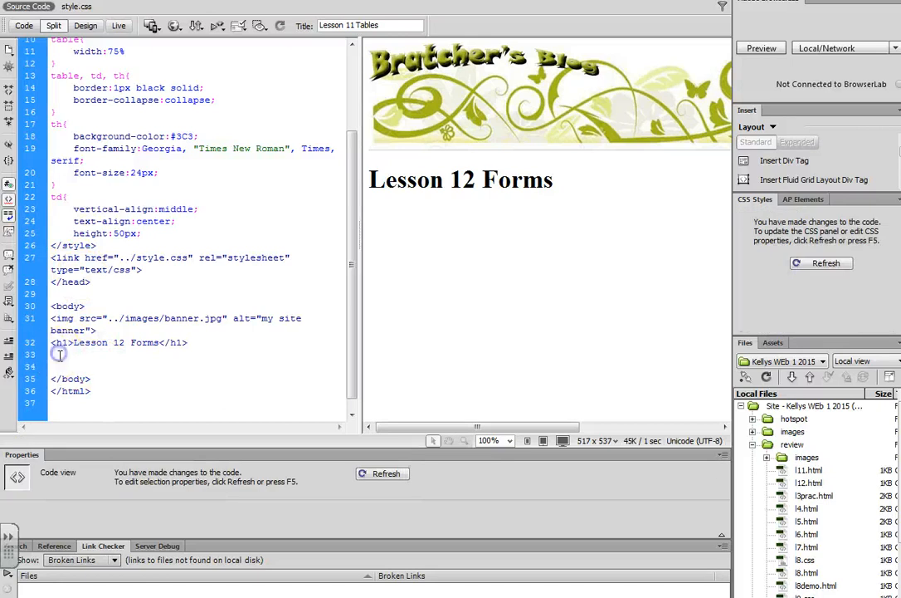
text(<form action="MAILTO:someone@w3schools.com" method="post" enctype="text/plain">)
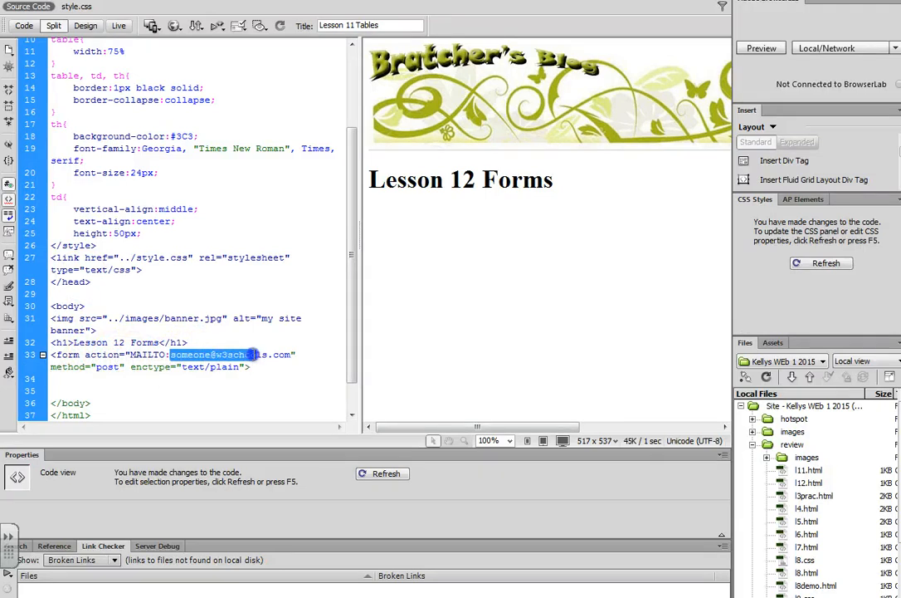
click(58, 379)
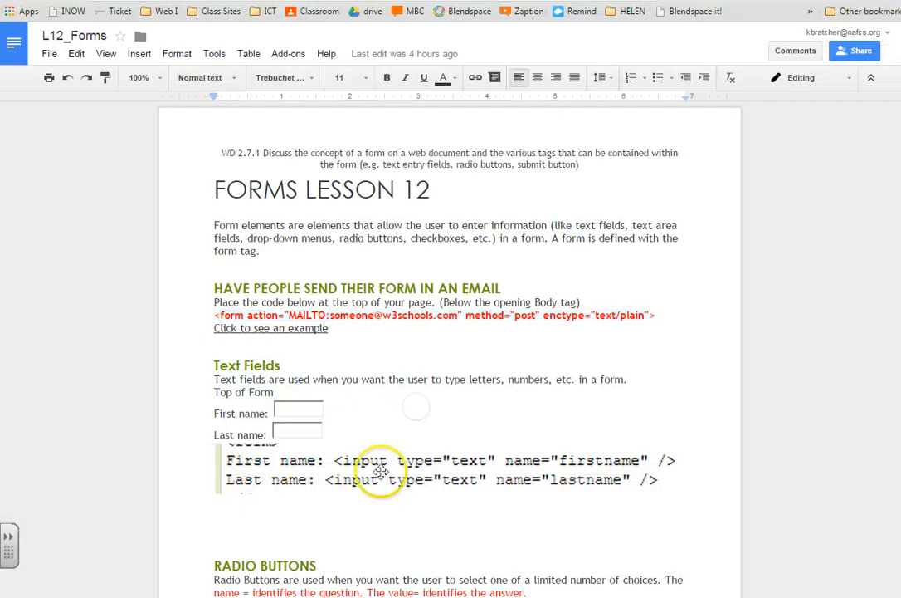
mouse_move(475, 515)
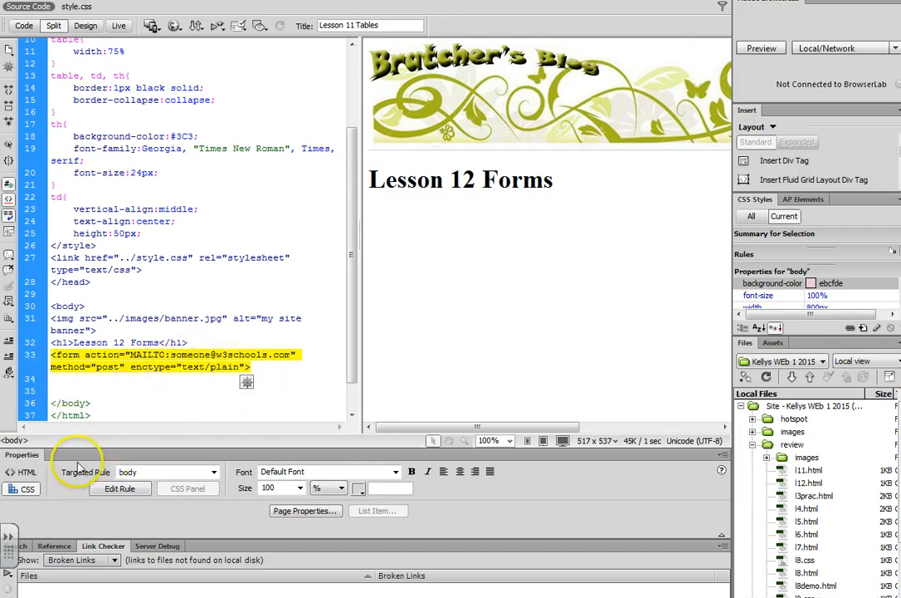
- Write an input tag of type text named "First Name" below the form tag
text(<)
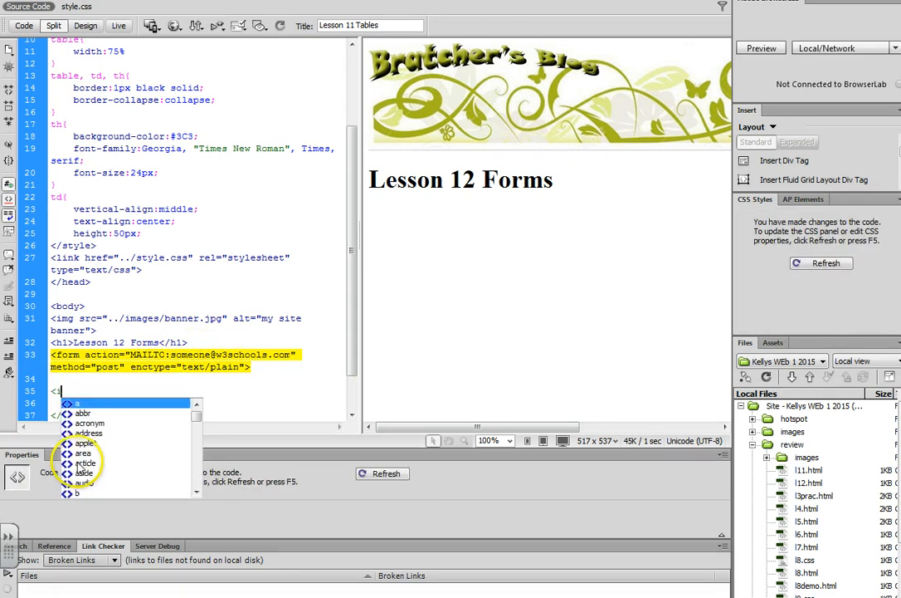
text(input type="t)
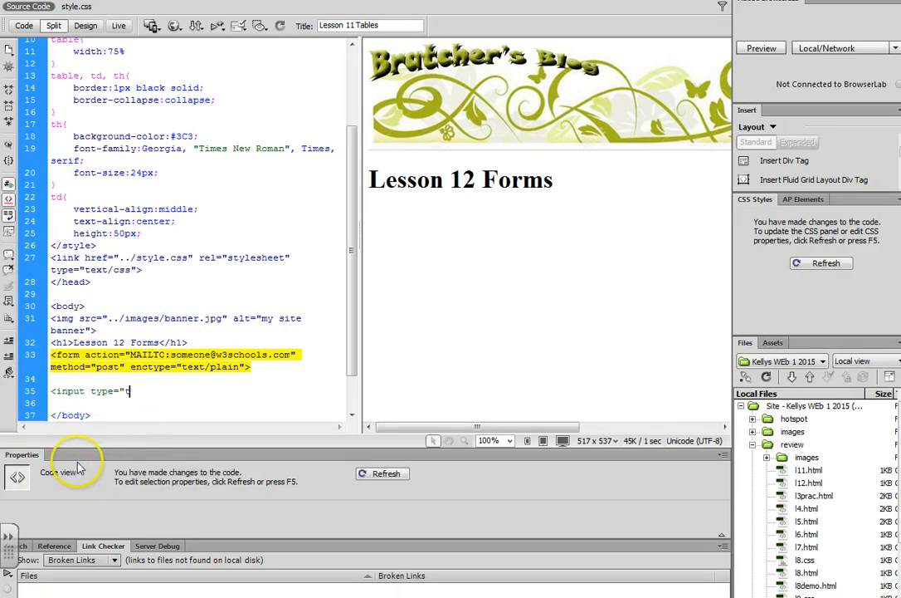
text(ext")
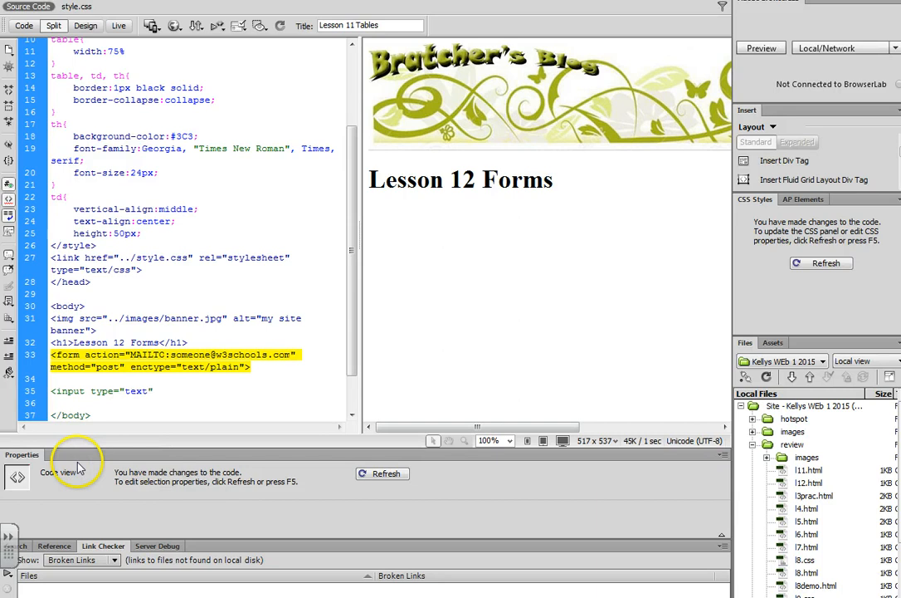
text(name=)
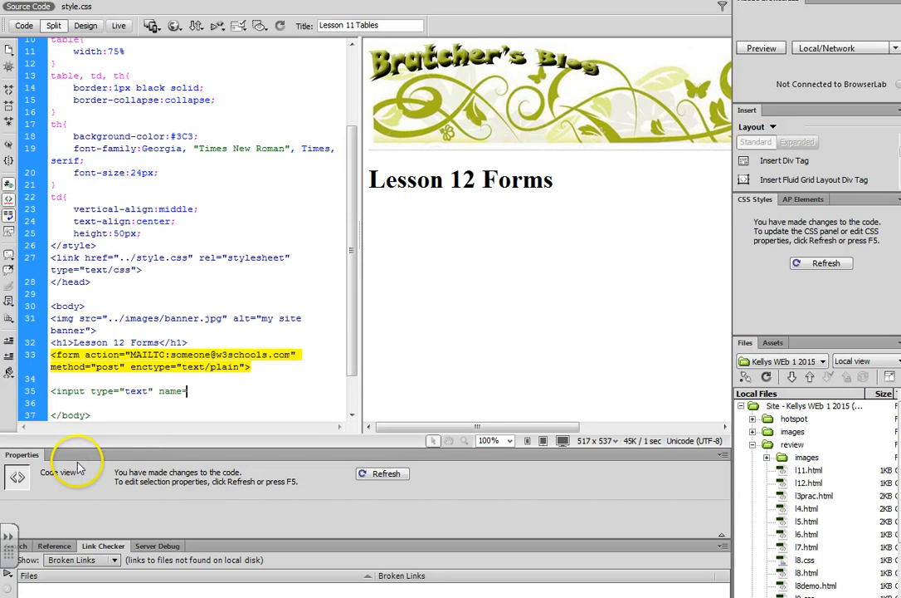
text("First)
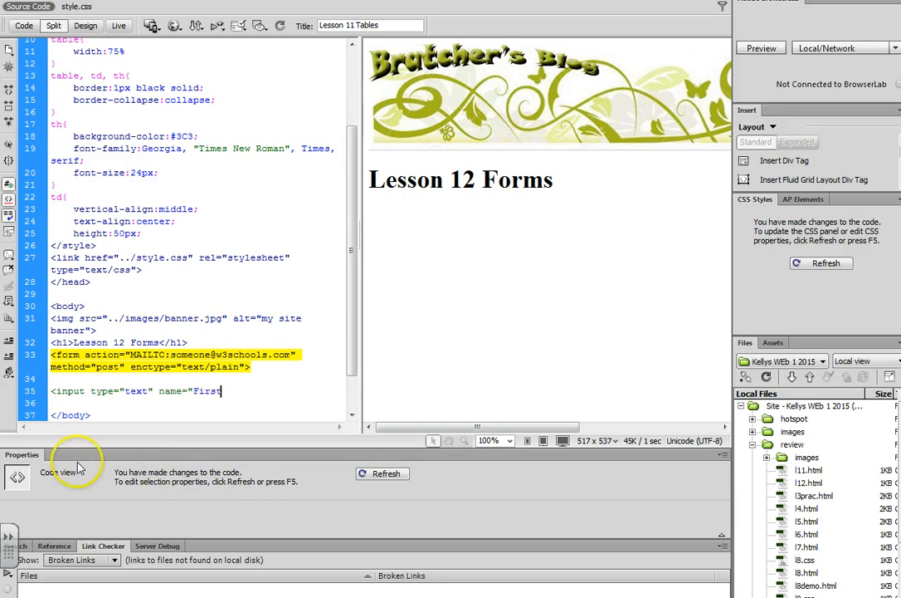
text(Name)
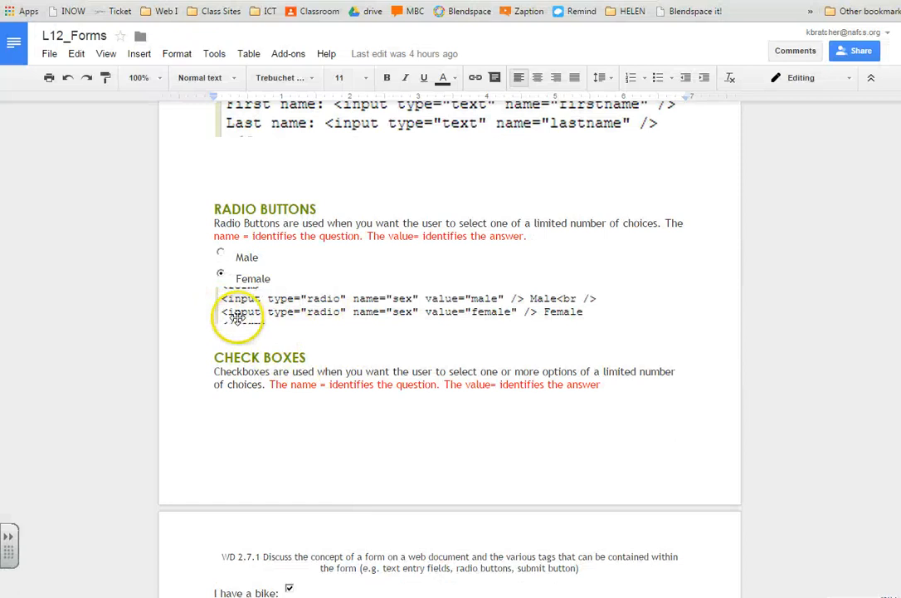
mouse_move(402, 272)
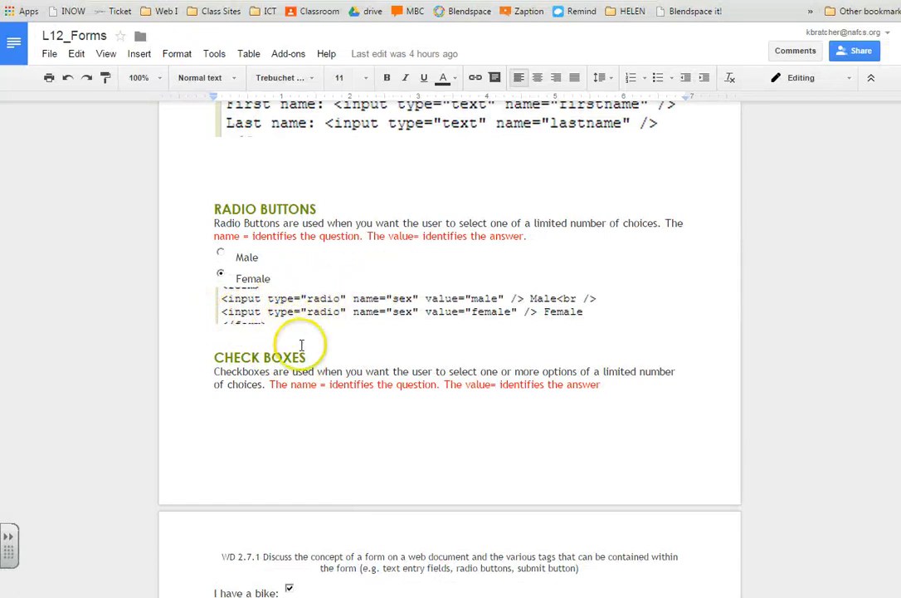
mouse_move(347, 302)
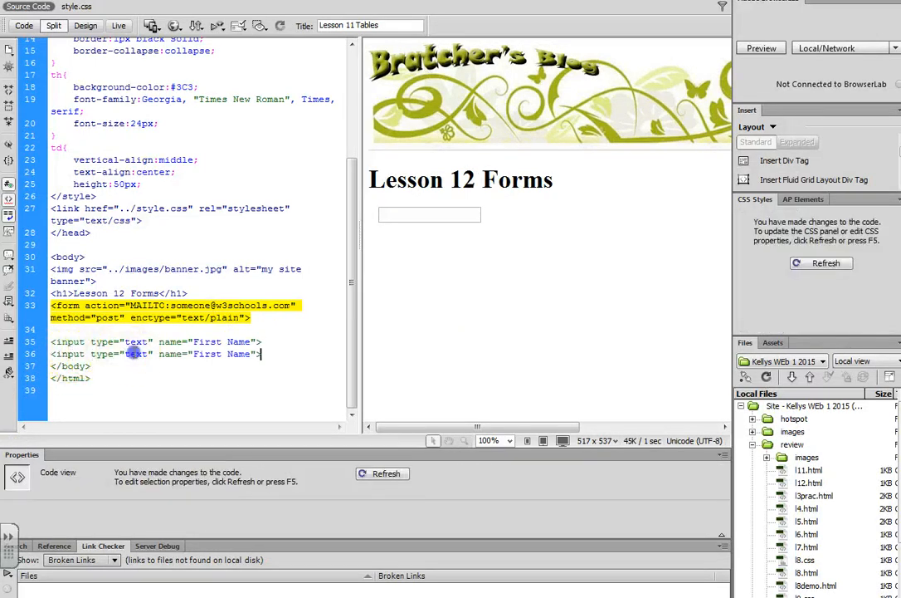
- Turn the copied input into a radio button named Hair color with value black
text(radio)
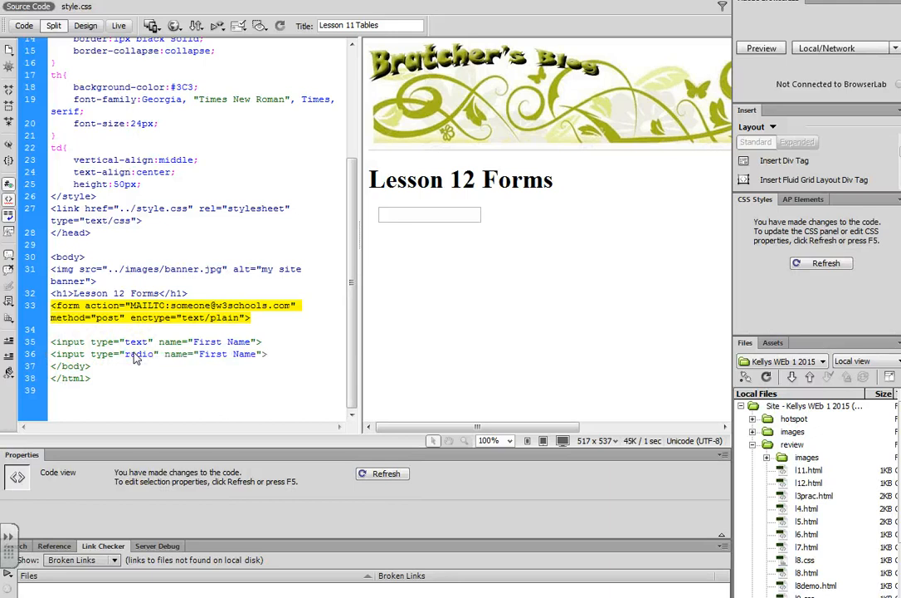
double_click(210, 353)
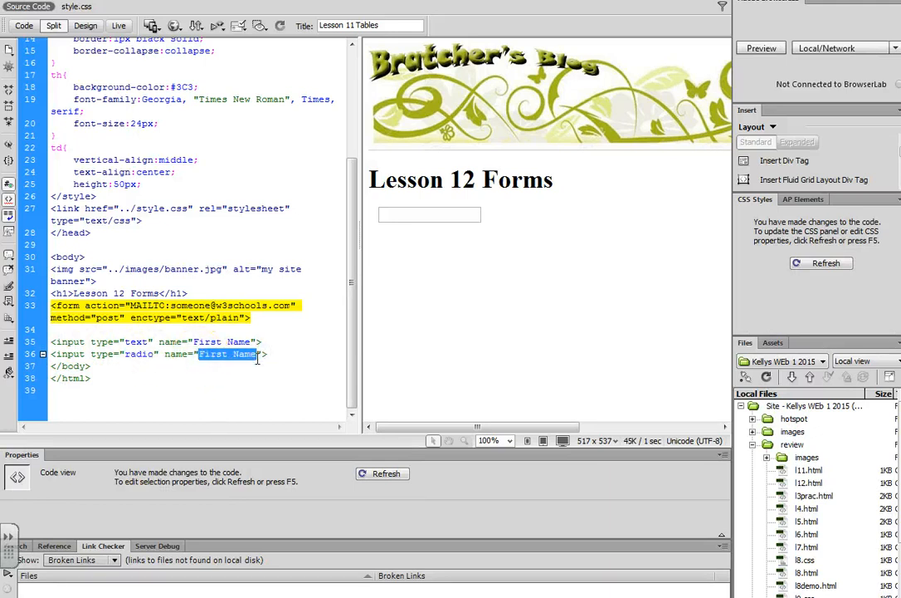
text(Hair)
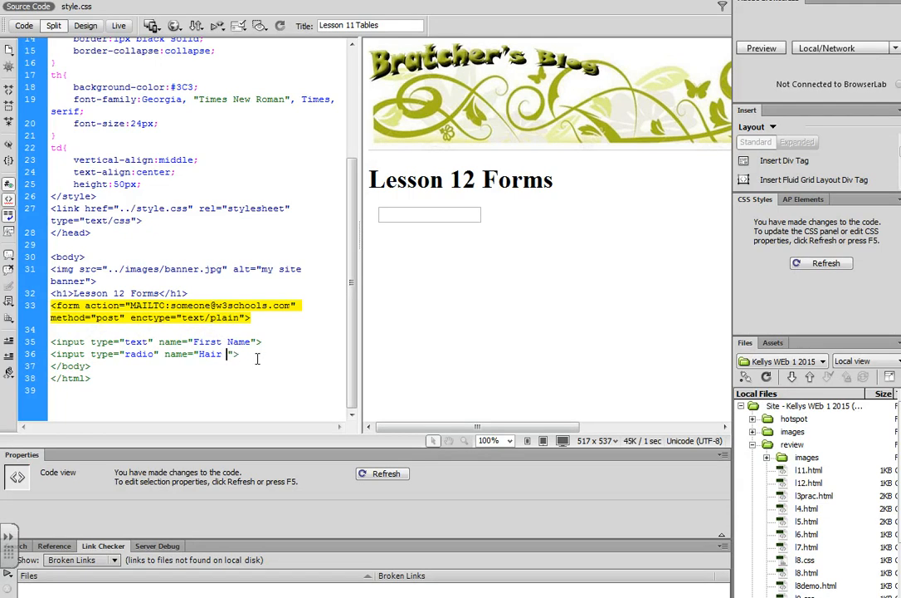
text(color)
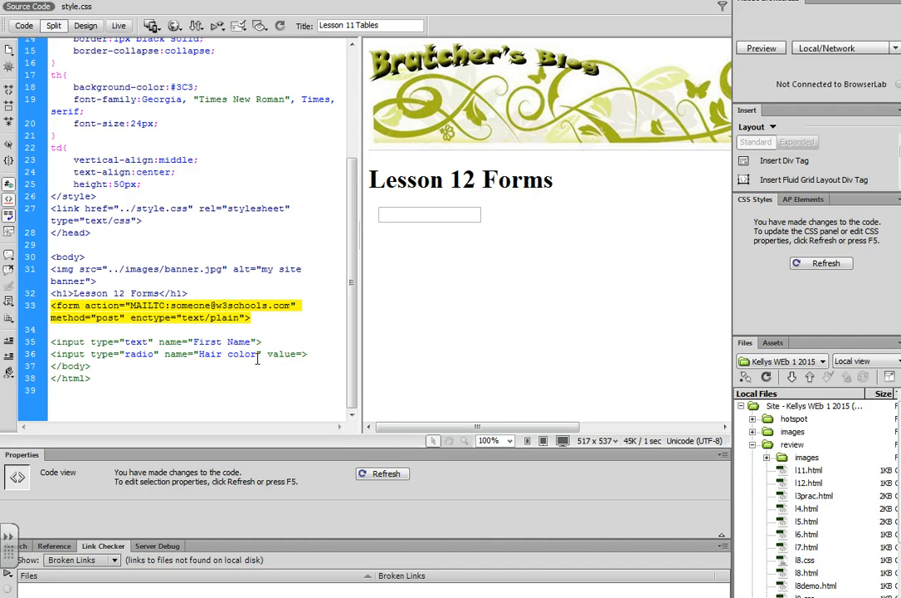
text(black")
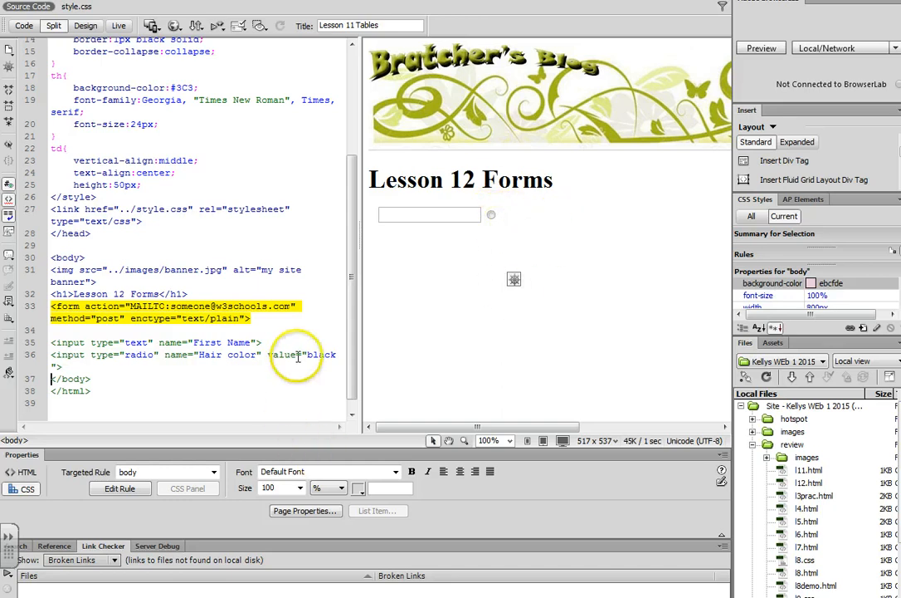
click(315, 355)
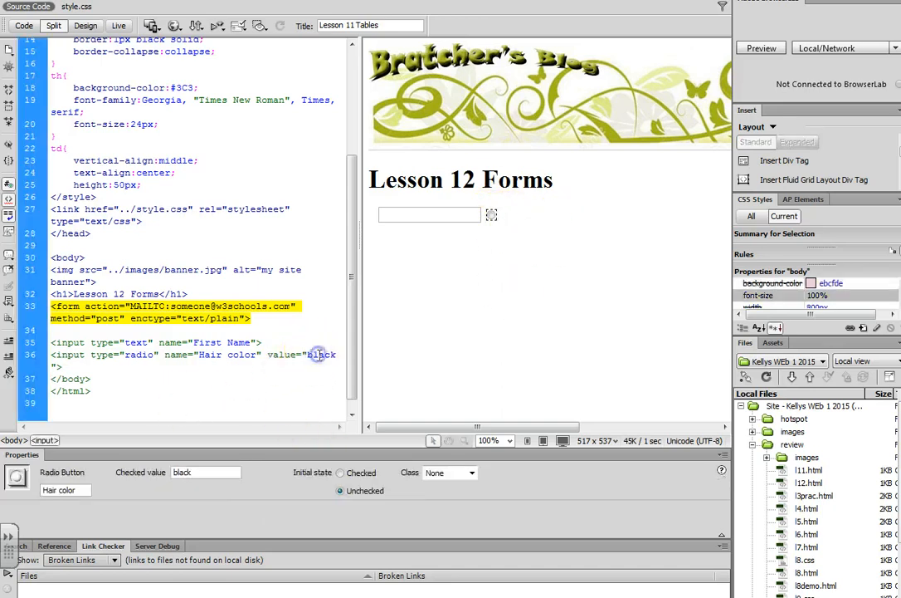
double_click(322, 355)
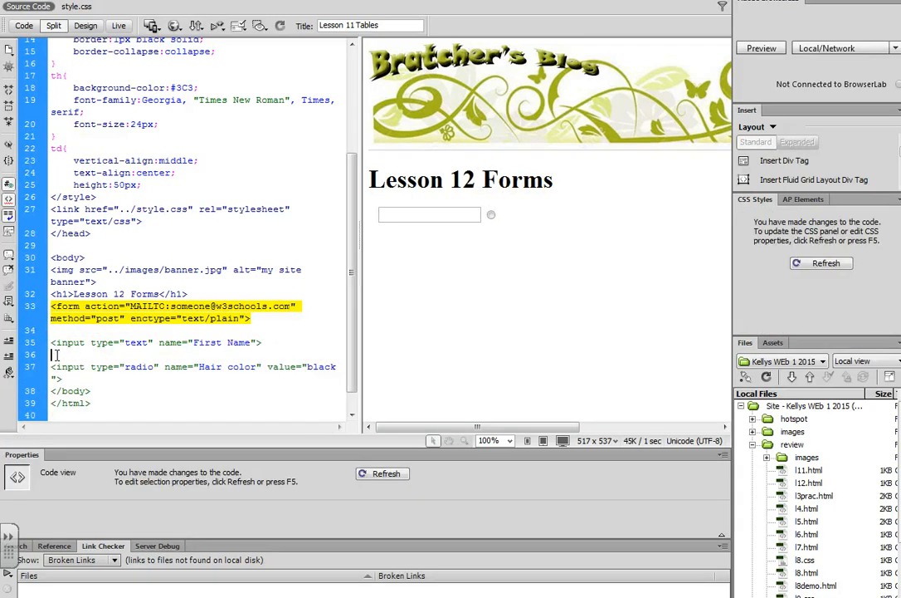
- Write the paragraph 'What color of hair do you have?' above the radio input and the label black after it
text(<p>)
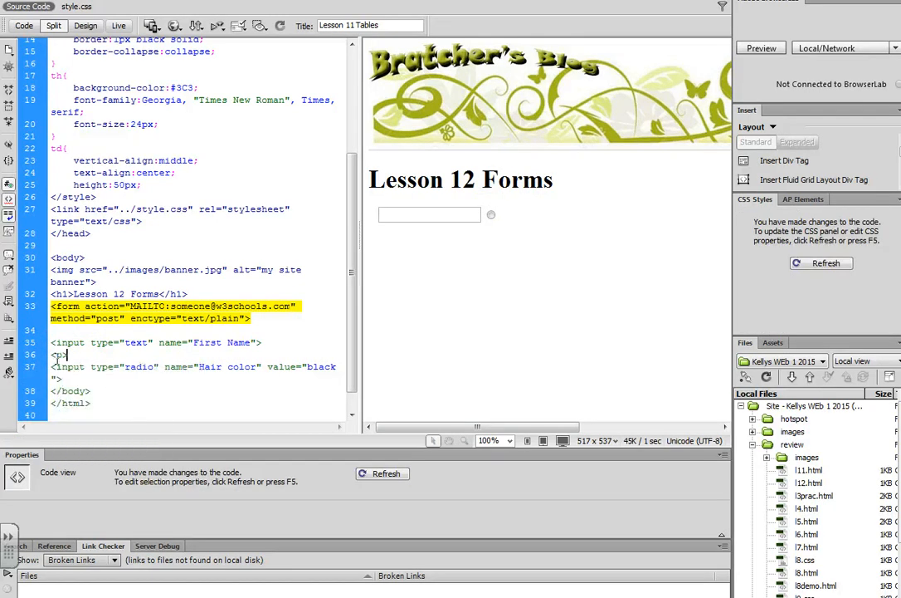
text(%)
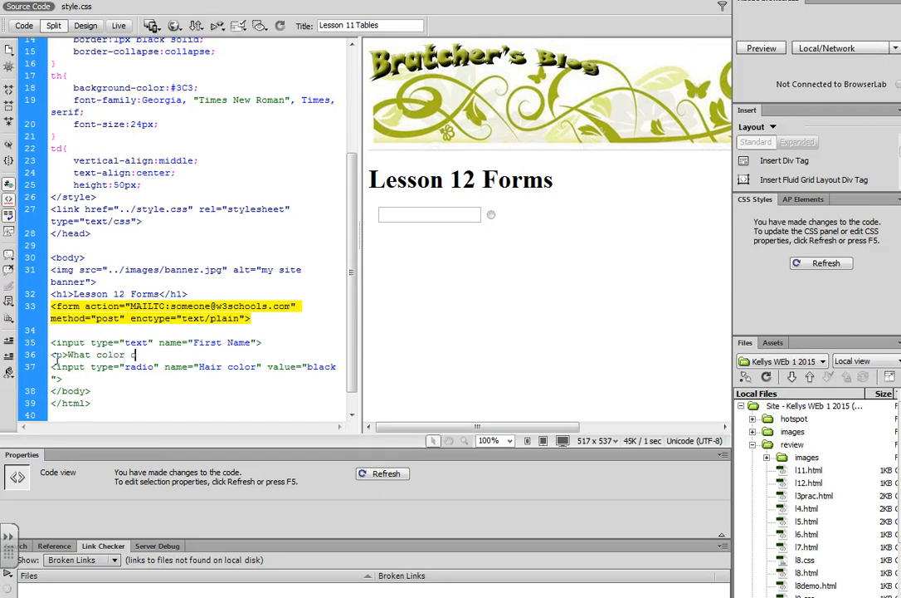
text(of)
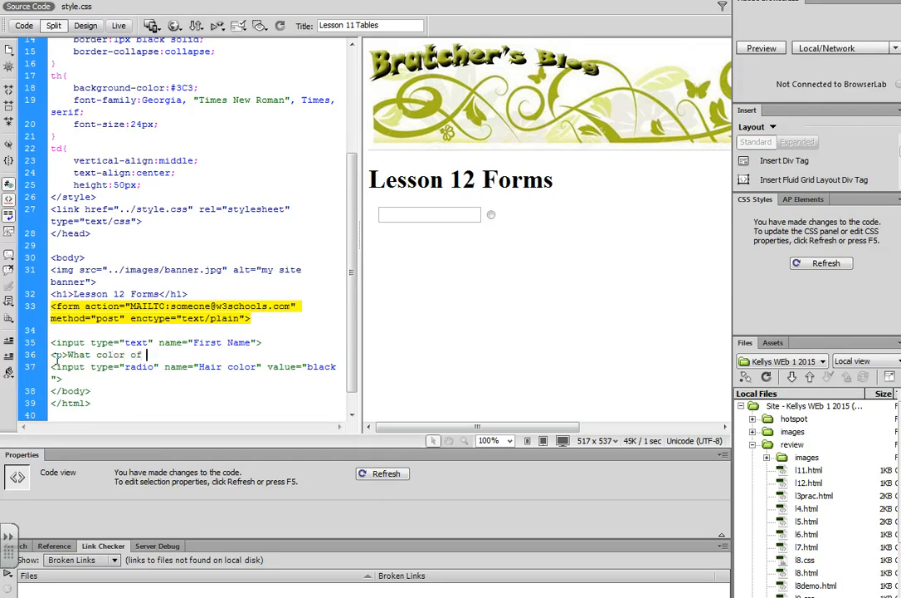
text(hair do you have?)
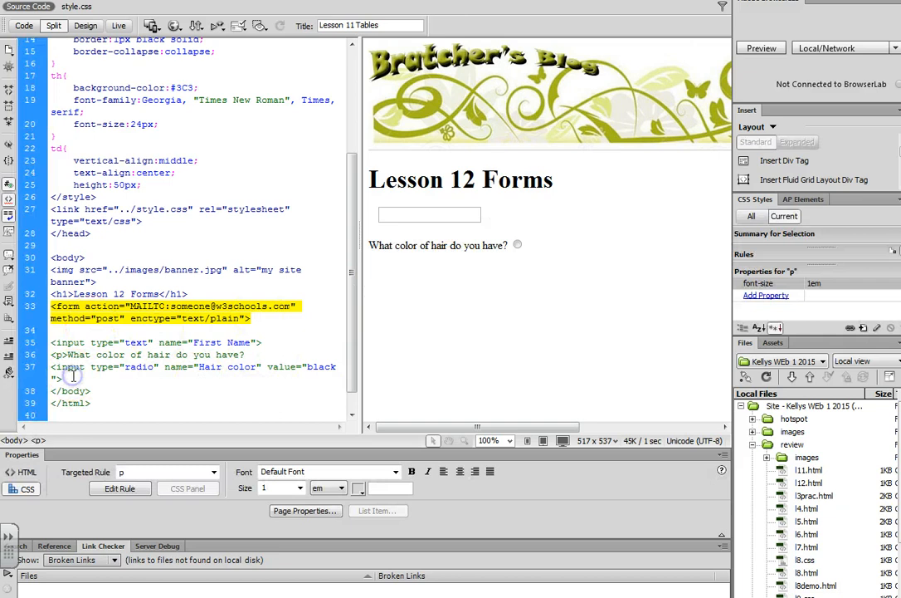
text(black)
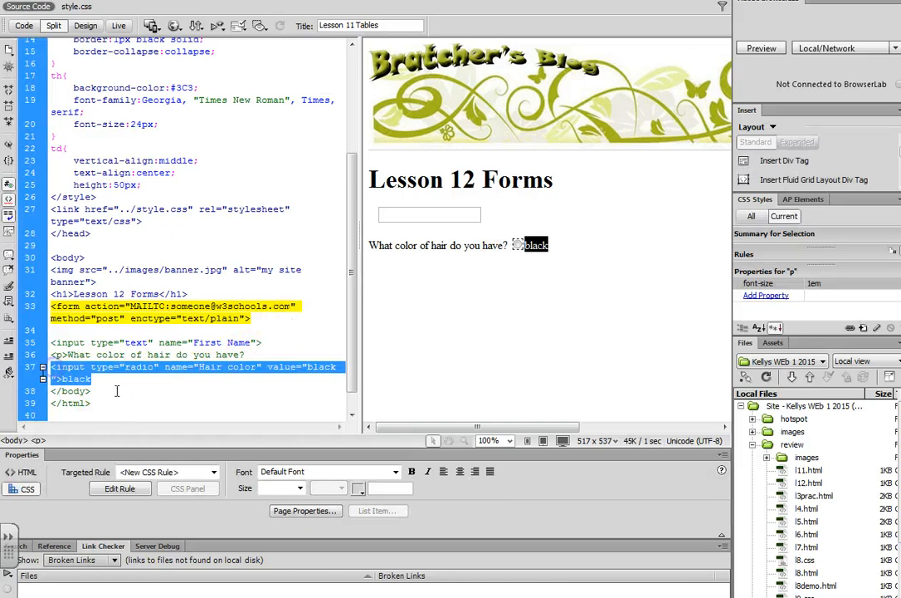
mouse_move(126, 388)
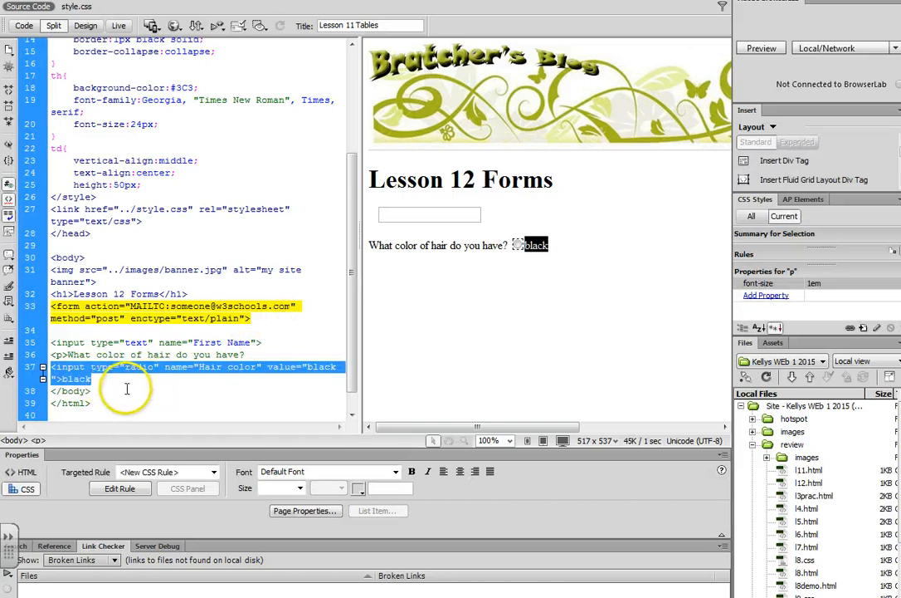
click(106, 378)
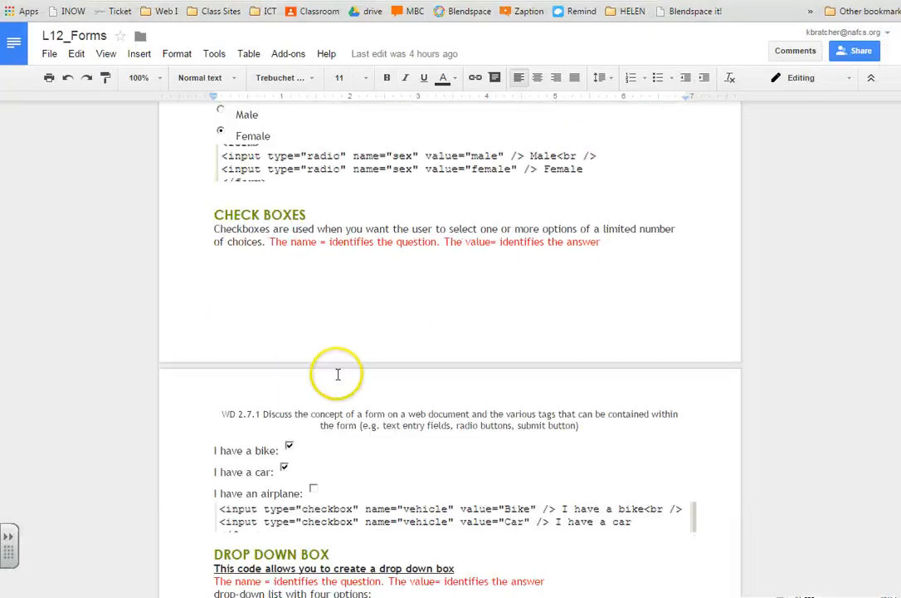
- Paste the First Name input line and change its type to checkbox
scroll(down, 3)
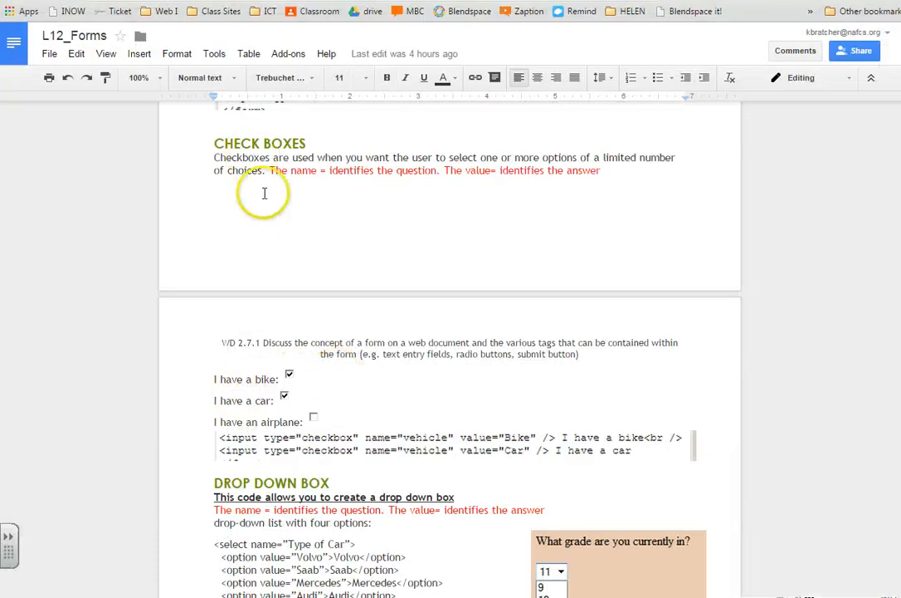
mouse_move(294, 450)
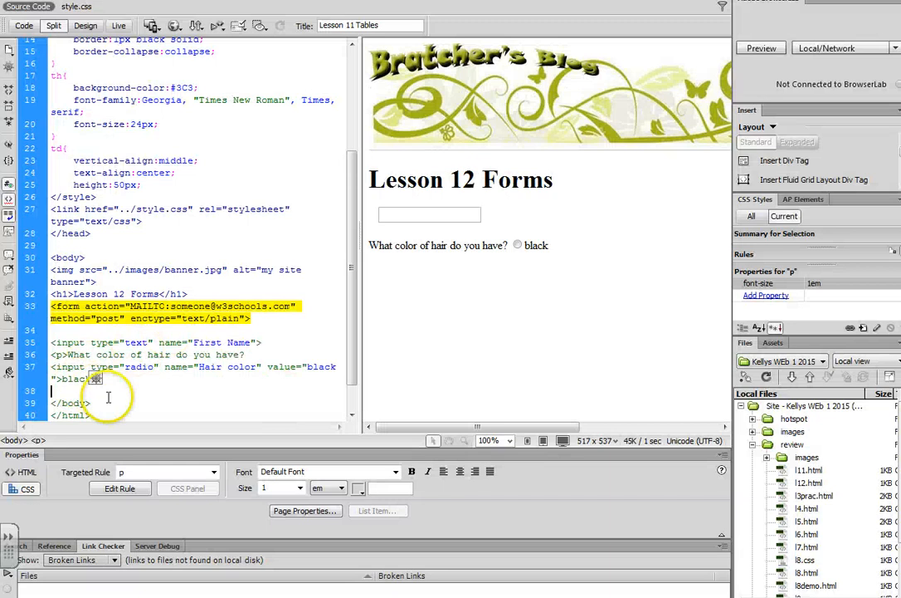
text(<input type="text" name="First Name">)
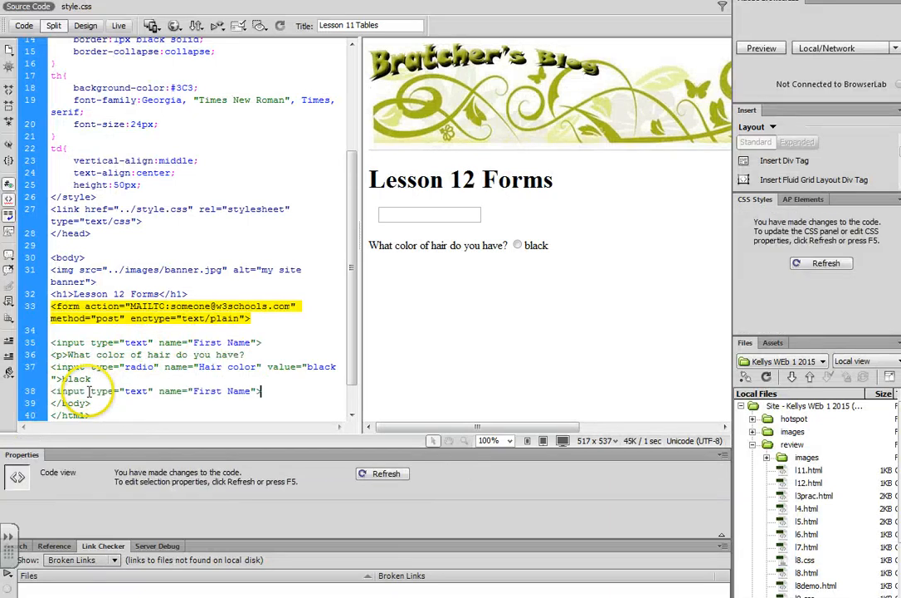
double_click(136, 390)
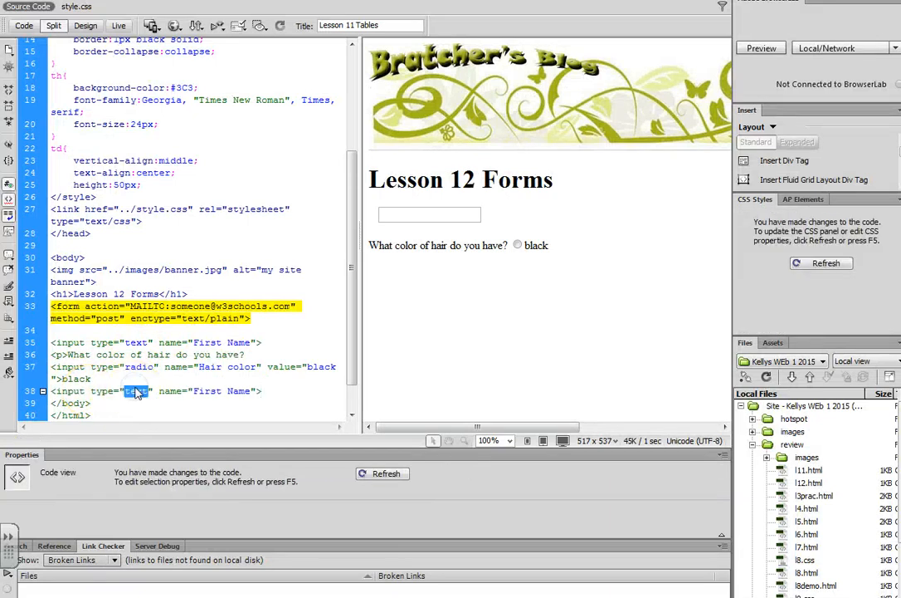
text(checkbox)
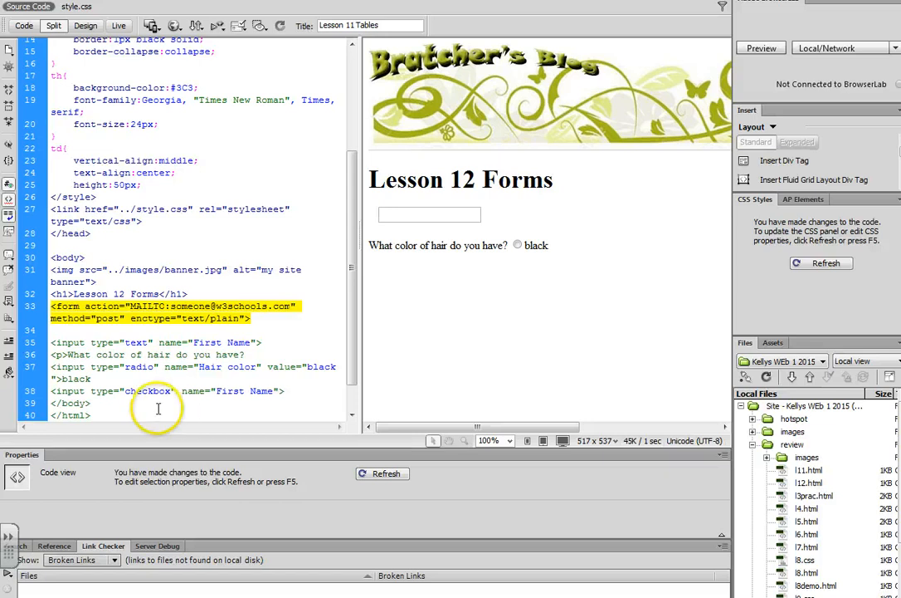
mouse_move(223, 398)
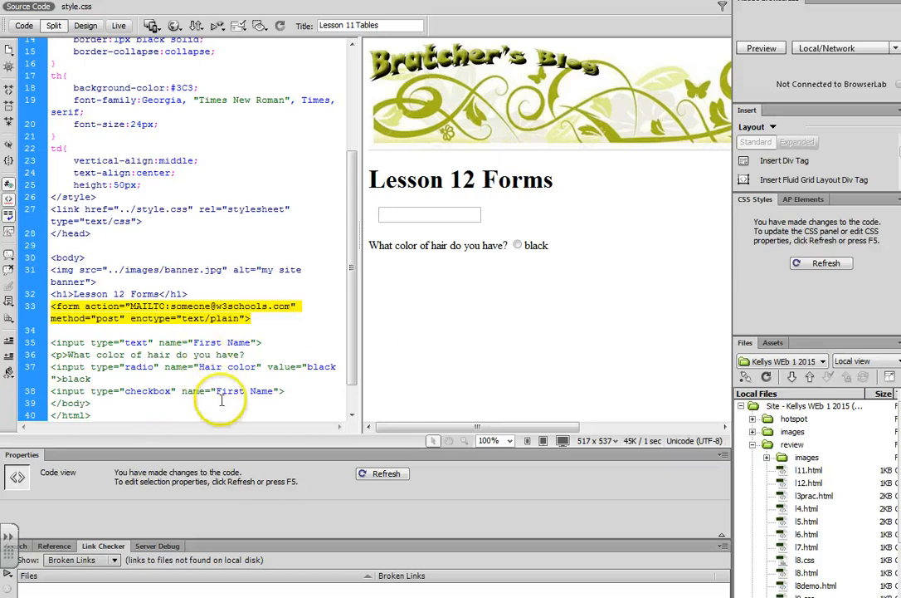
- Rename the checkbox to pets and give it the value dog
double_click(241, 391)
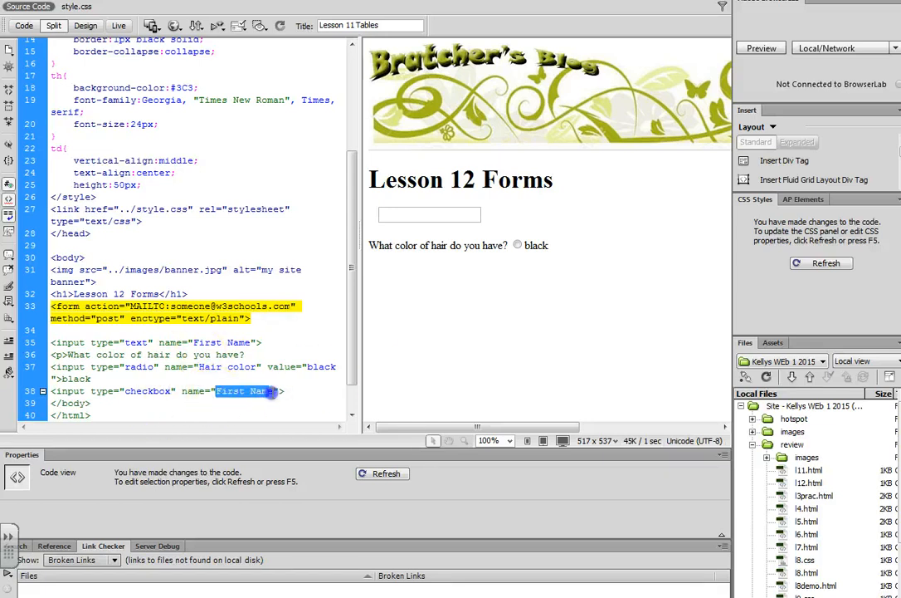
text(pets)
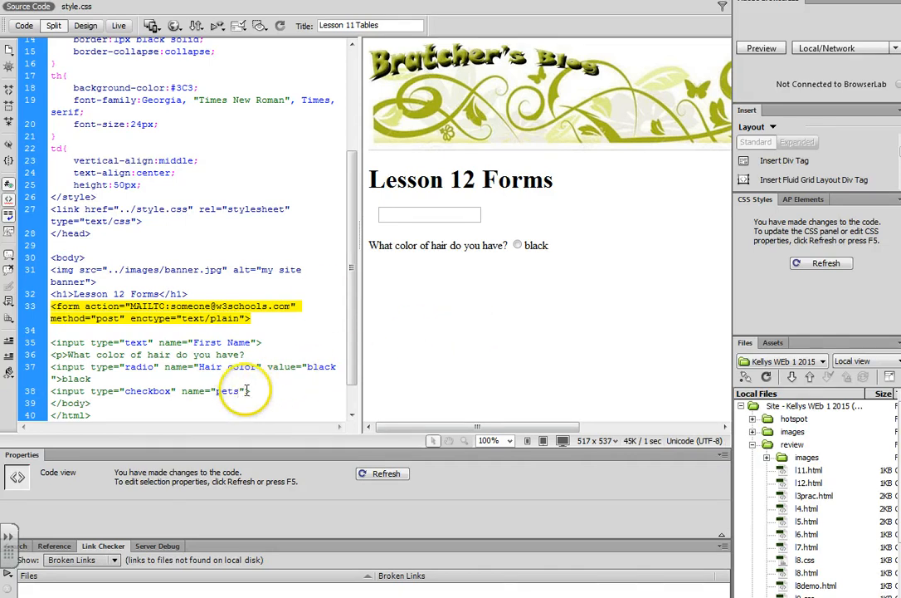
click(244, 391)
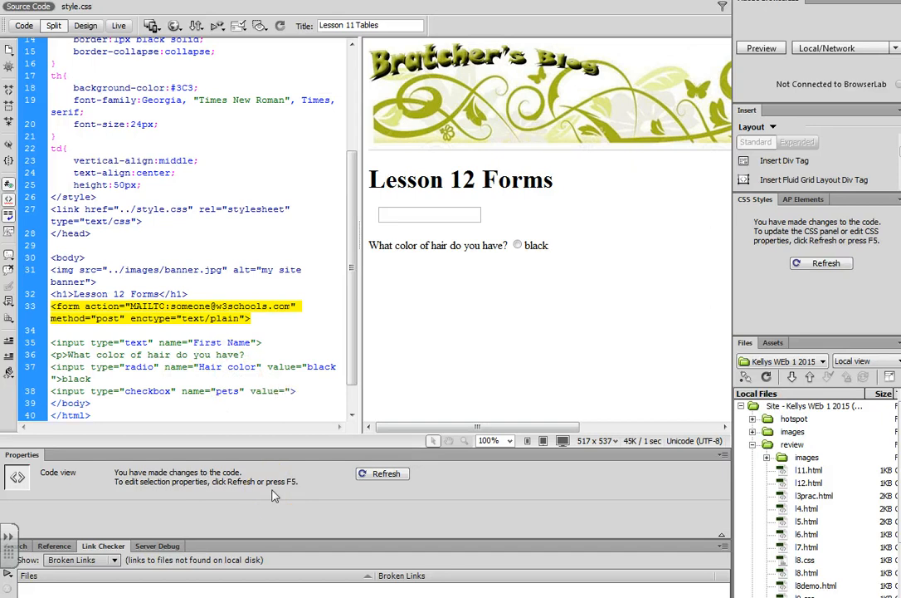
text(dog)
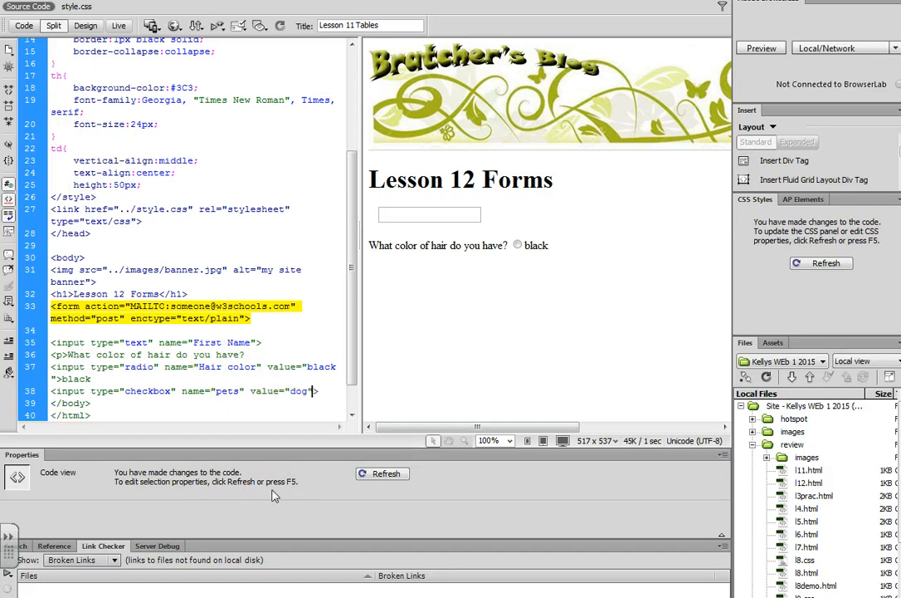
click(559, 245)
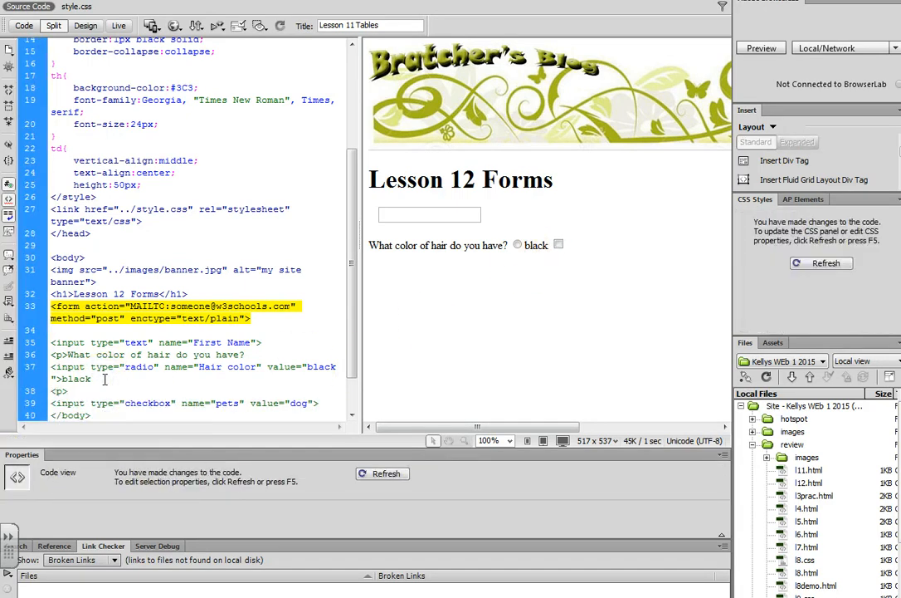
- Write the paragraph 'Select all of the pets that you own.' above the checkbox and close it with </p>
text(Select all of the)
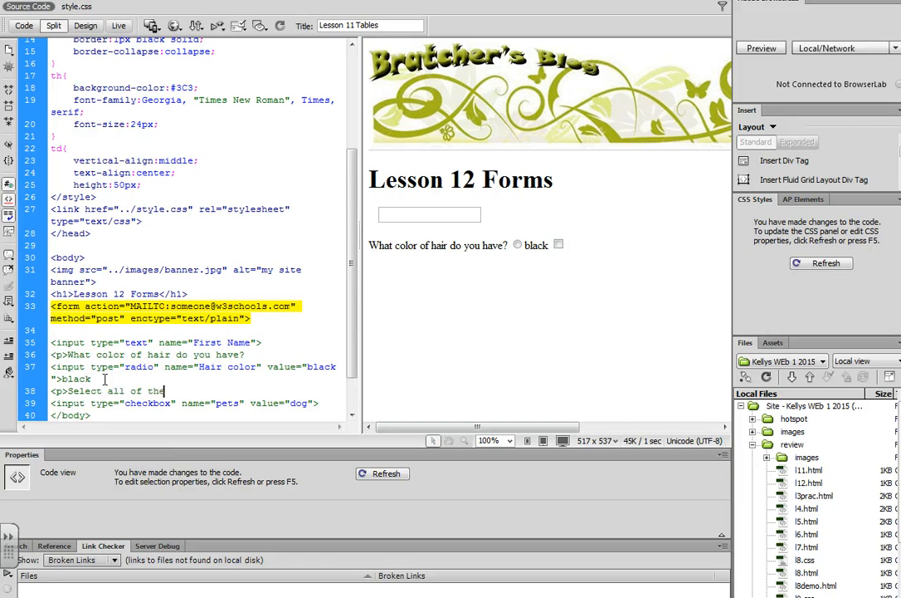
text(pets that you own.)
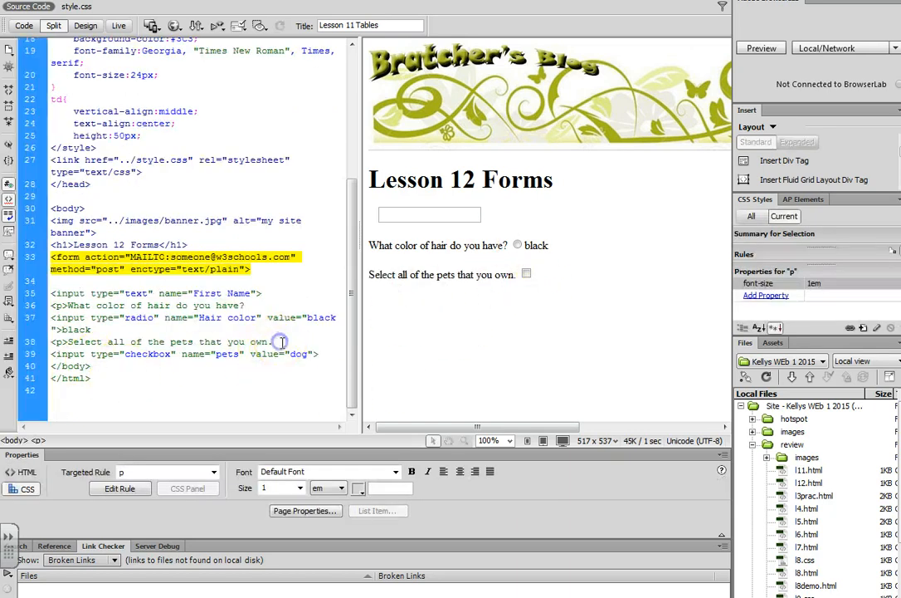
text(</p>)
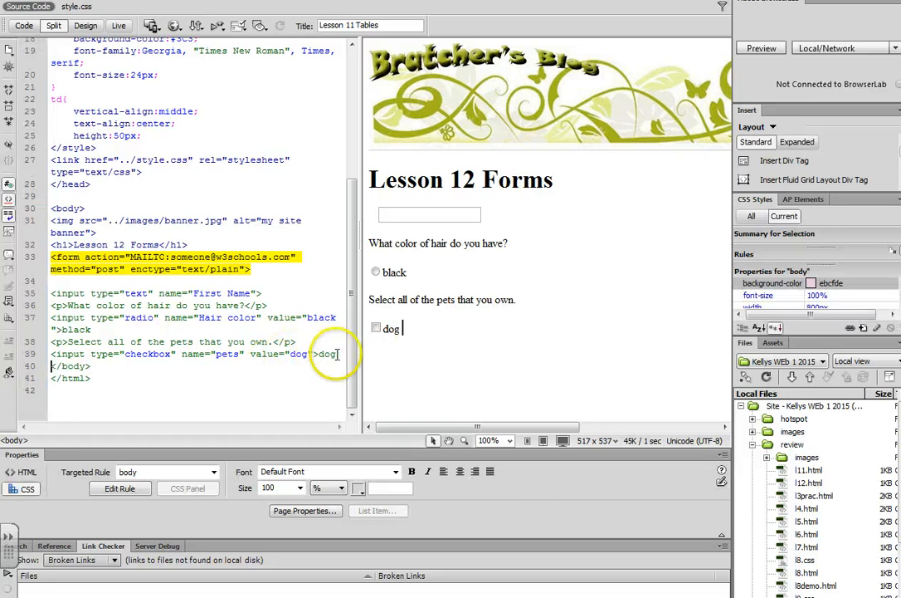
- Duplicate the dog checkbox line as the basis for the cat and horse checkboxes
triple_click(191, 353)
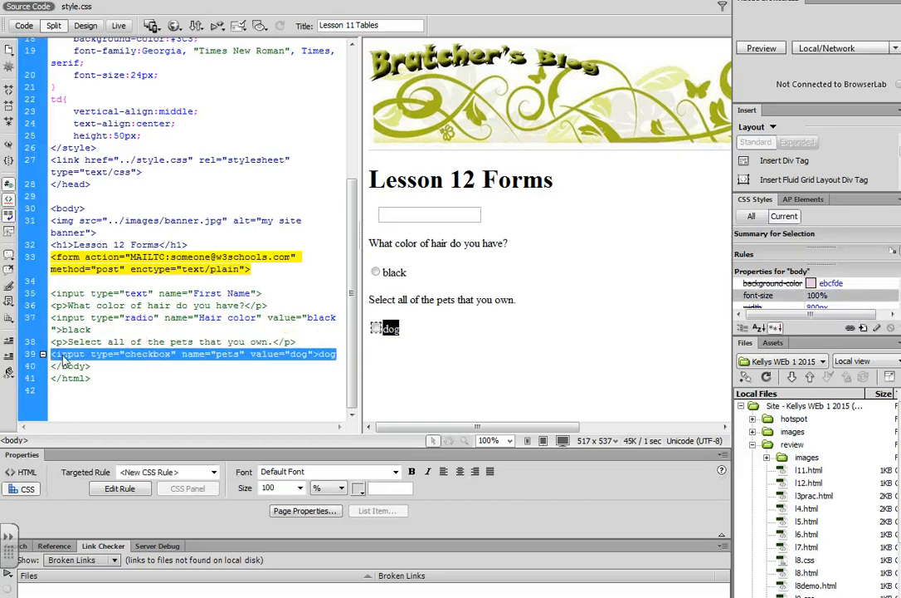
click(331, 355)
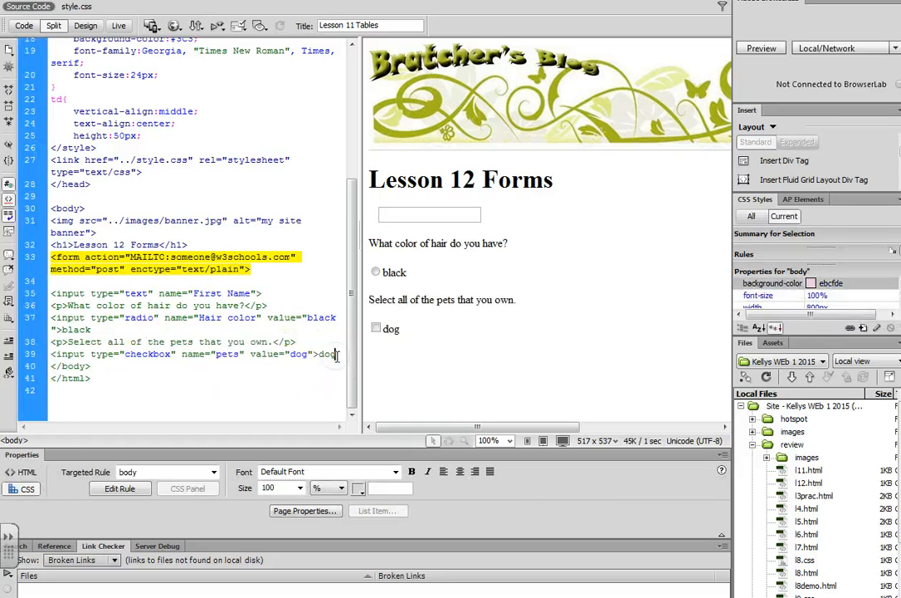
text(<input type="checkbox" name="pets" value="dog">dog)
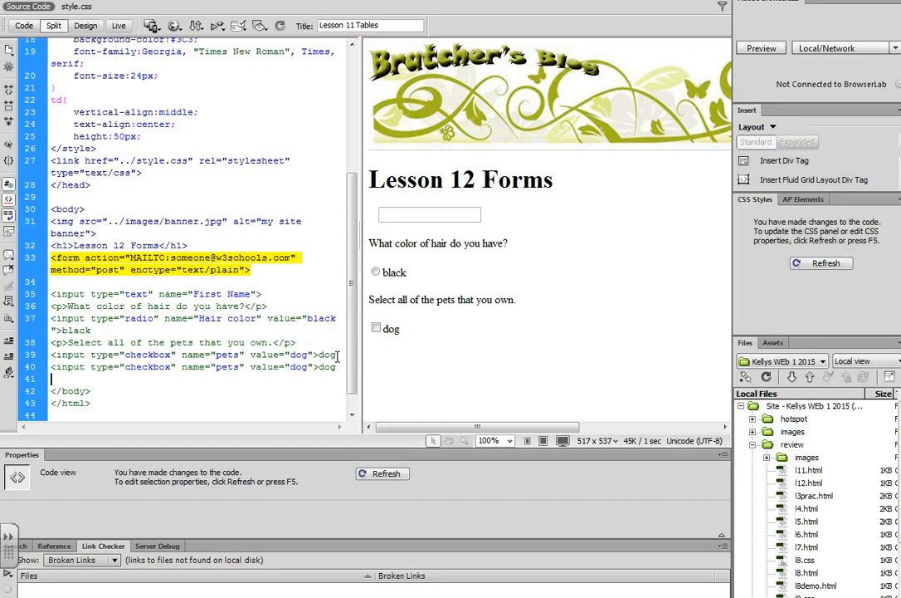
text(<strong></strong>)
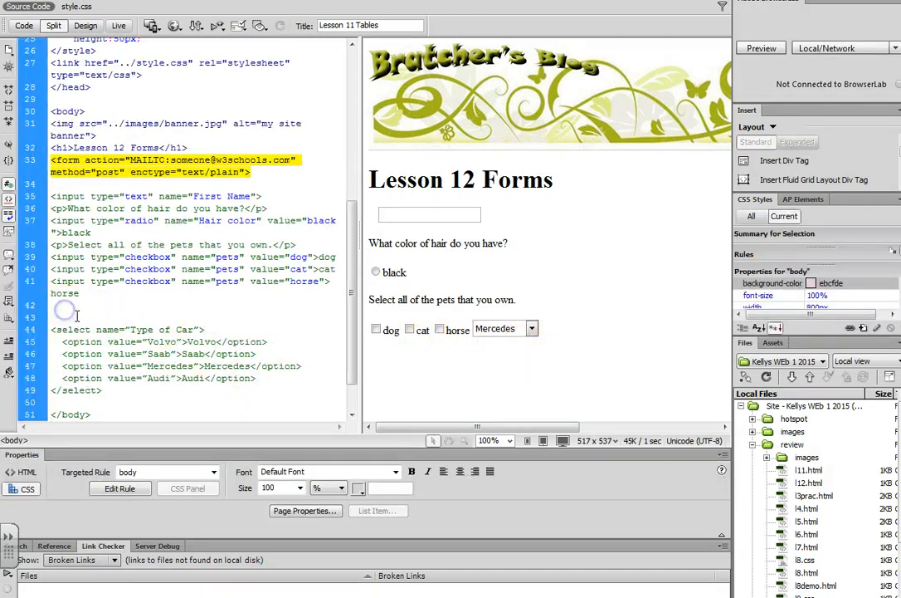
- Write the paragraph 'What type of car do you prefer?' above the select tag and refresh the preview
text(<p>)
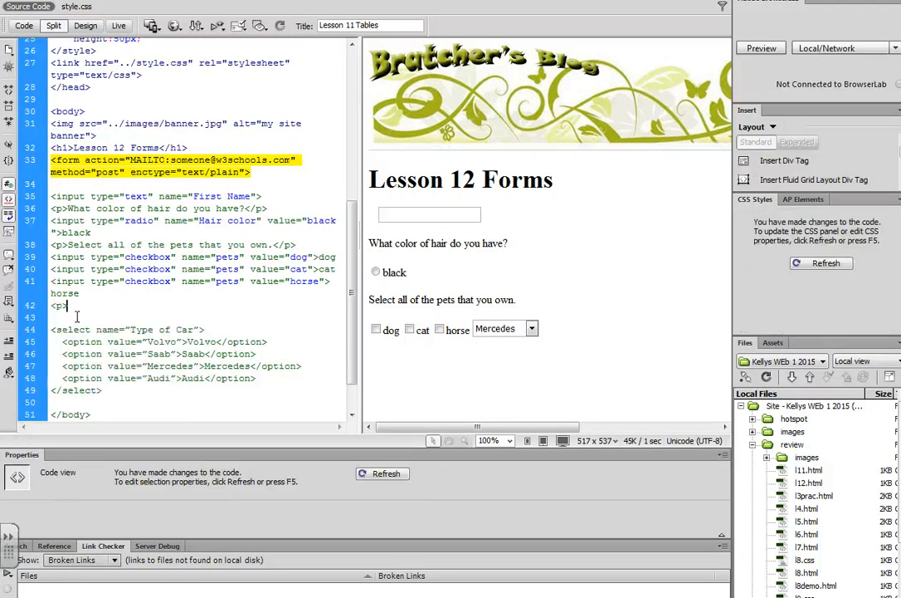
text(</p>)
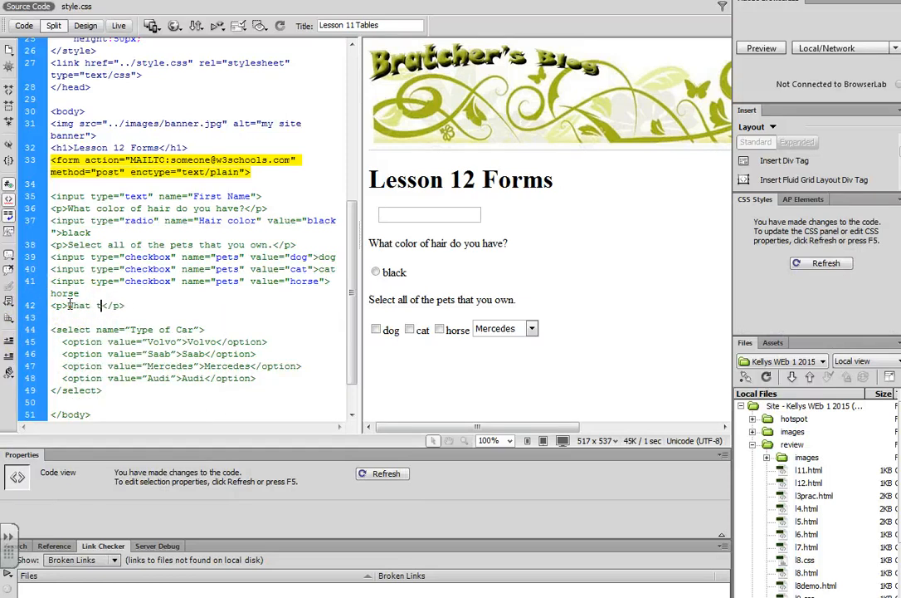
text(type of car)
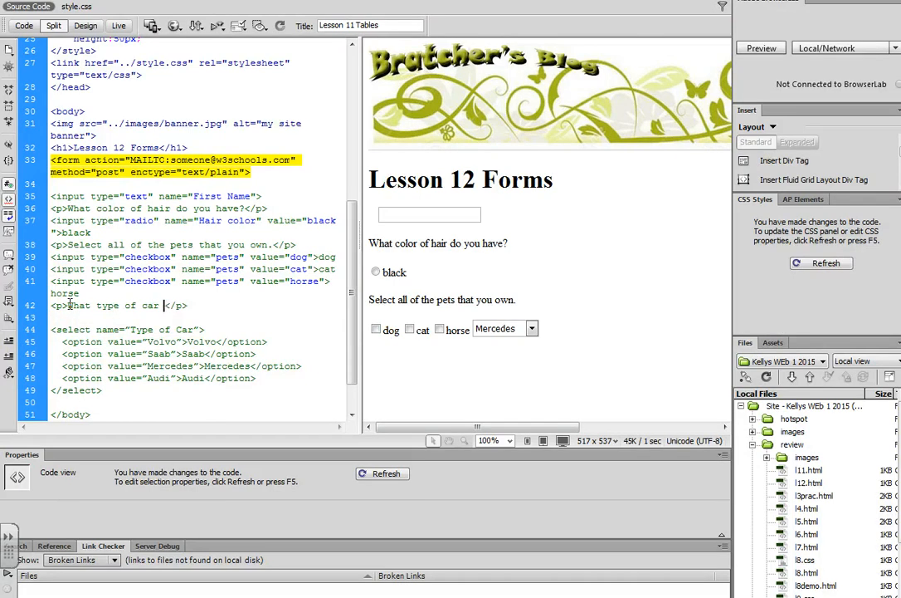
text(do you prefer?)
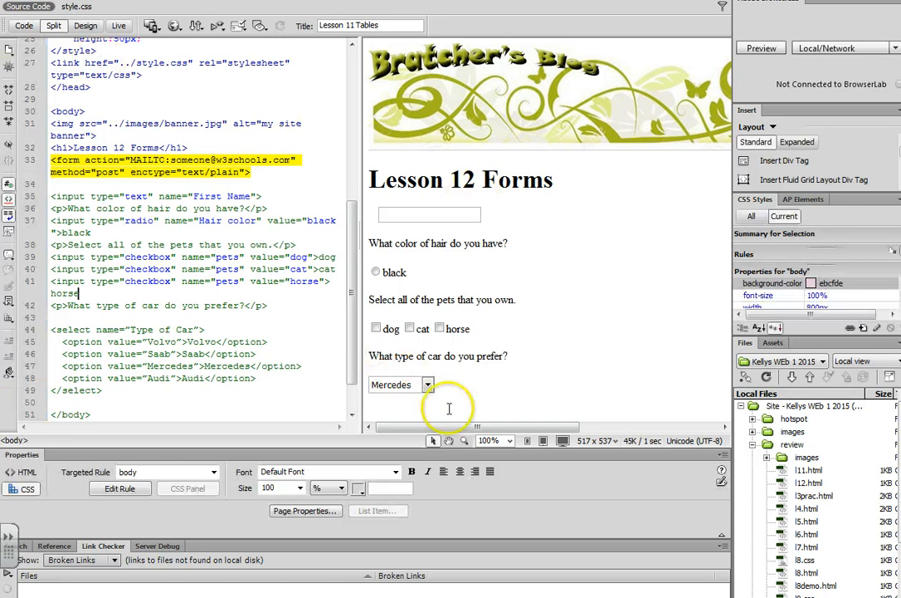
click(107, 343)
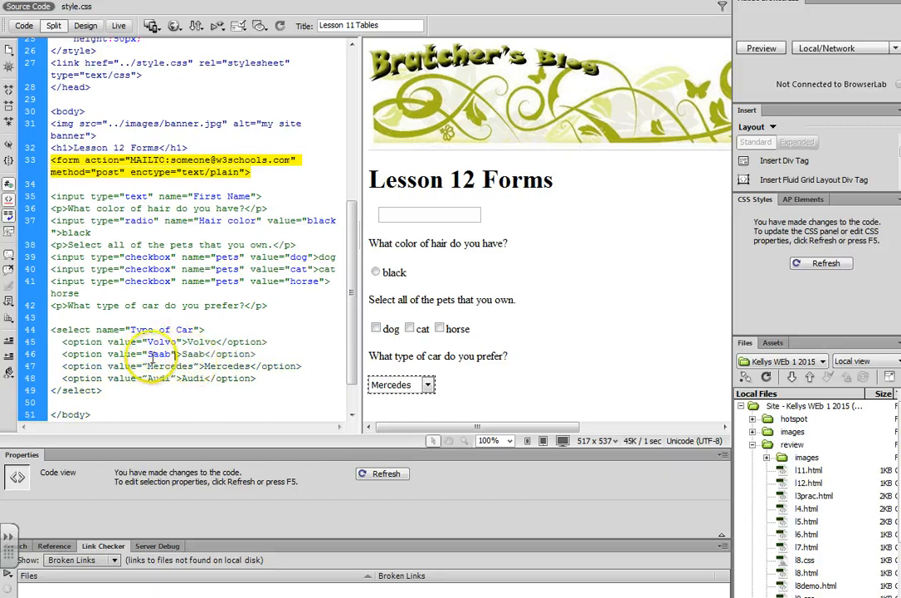
double_click(160, 354)
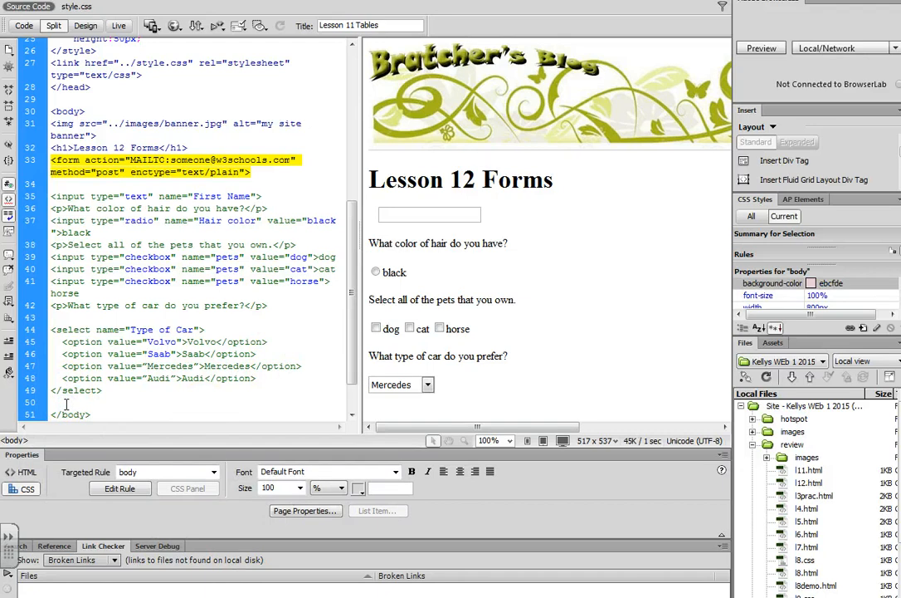
- Add an input of type submit with value submit after the select, preceded by a <br>
text(<input type="su)
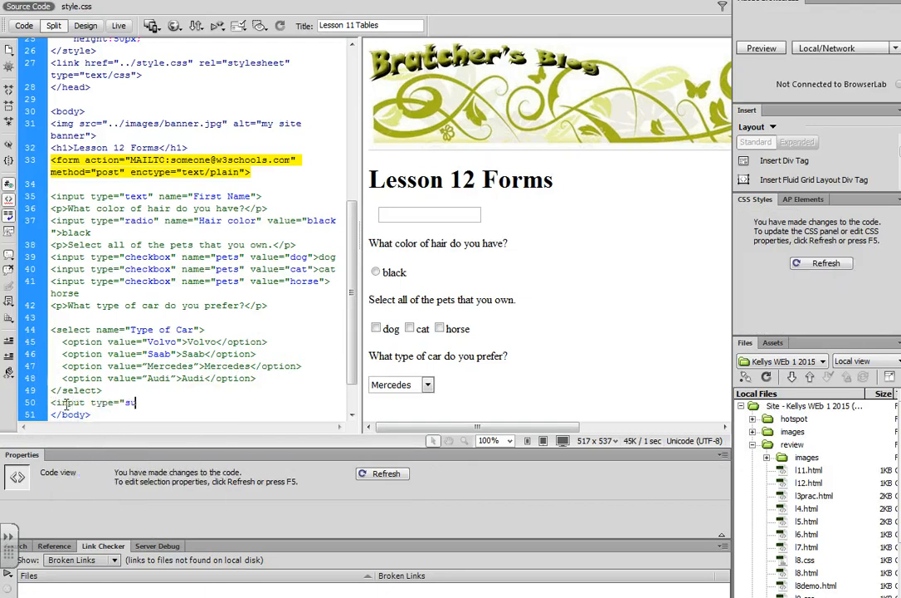
text(bmit">)
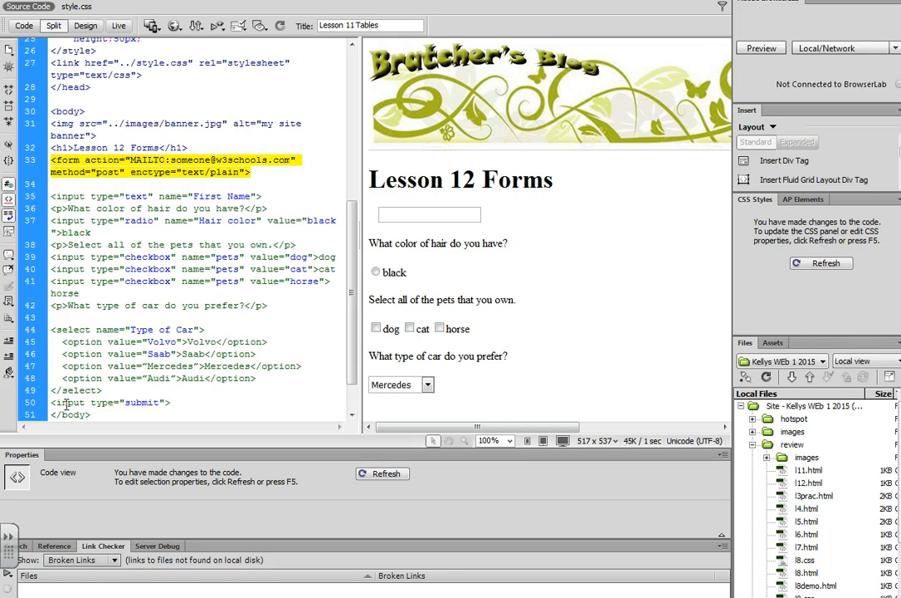
text(value=")
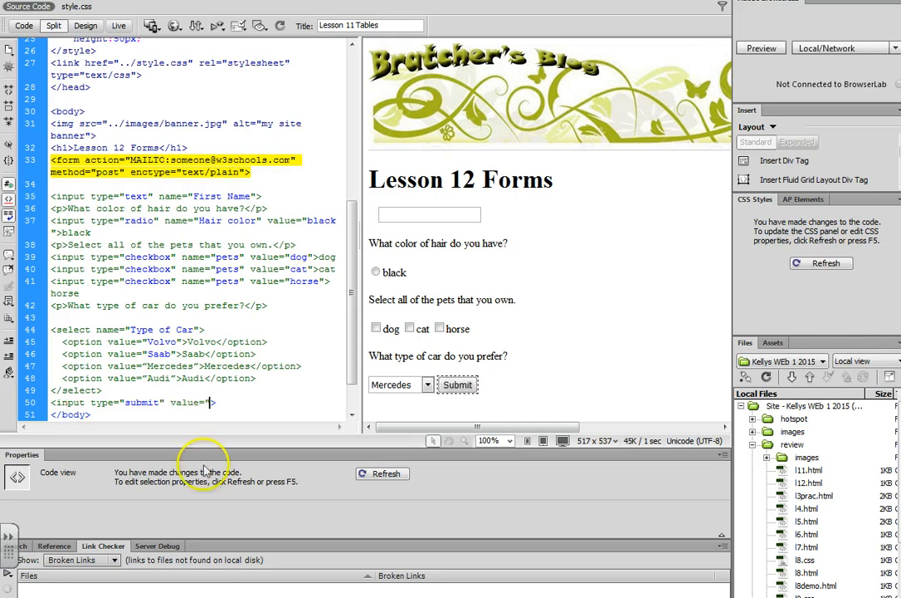
text(submit)
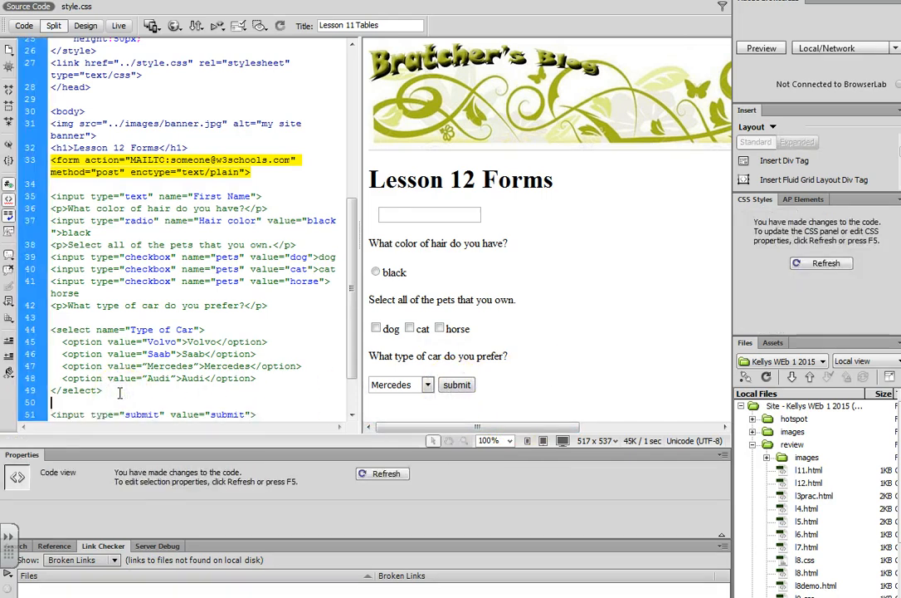
text(<br>)
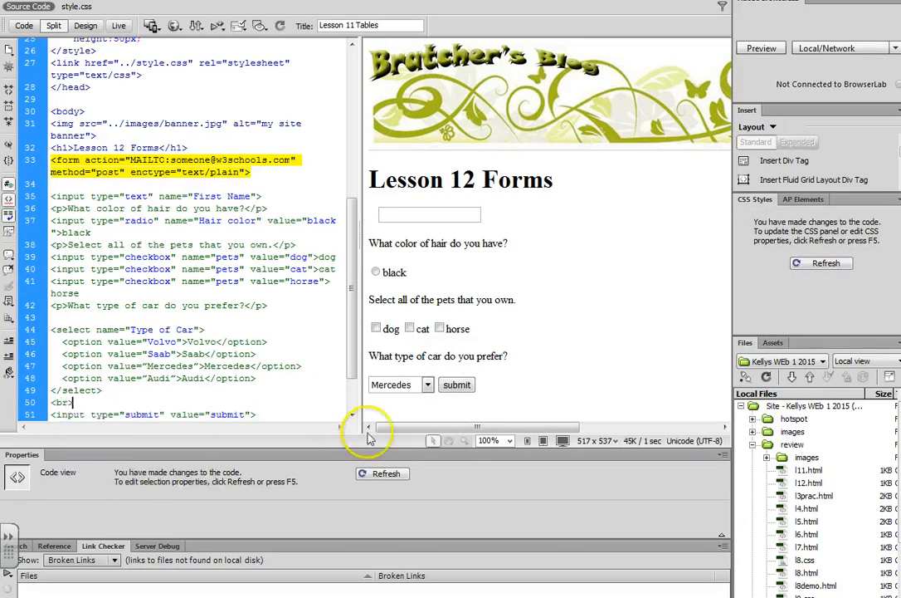